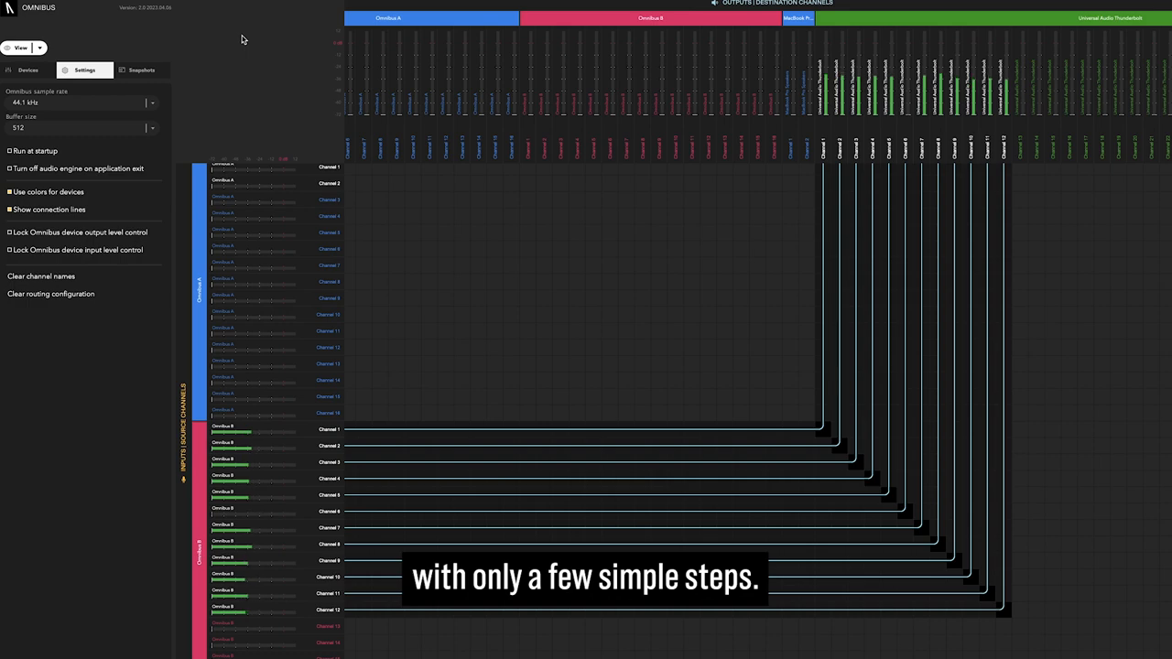
# Step: Bring up the Apple menu from the Mac menu bar over the desktop
pyautogui.click(26, 15)
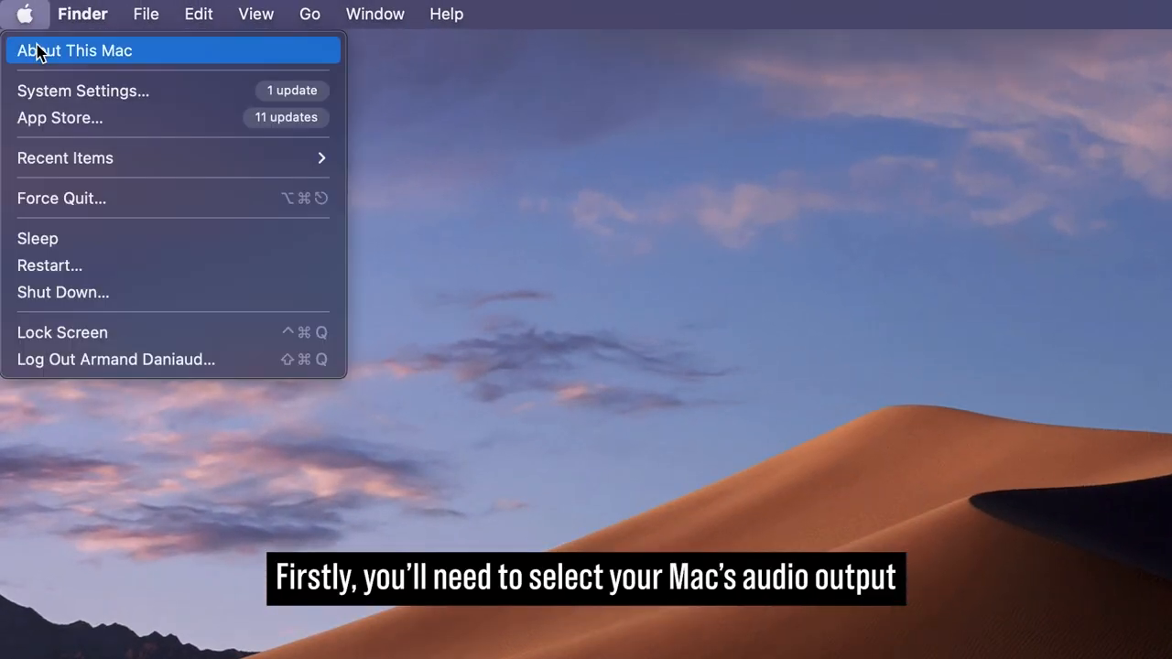
# Step: Go into System Settings to reach the Audio MIDI Setup devices with Omnibus A
pyautogui.click(82, 92)
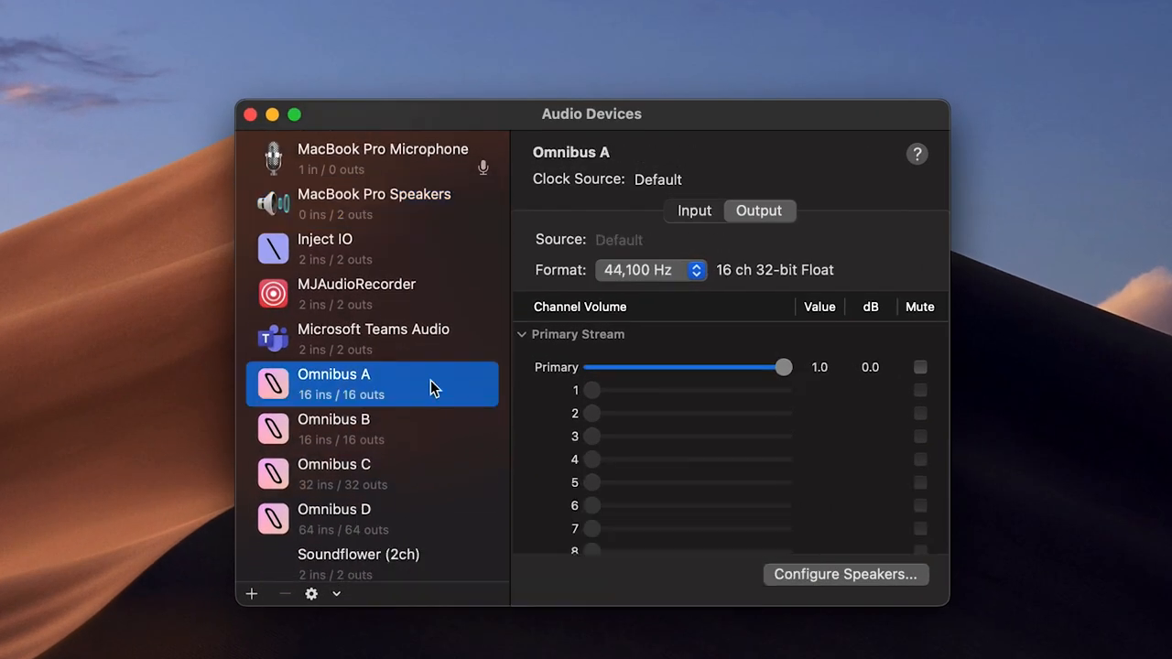
# Step: Configure Omnibus A's speakers as 7.1.4 Atmos Surround with channels assigned 1–12
pyautogui.click(844, 576)
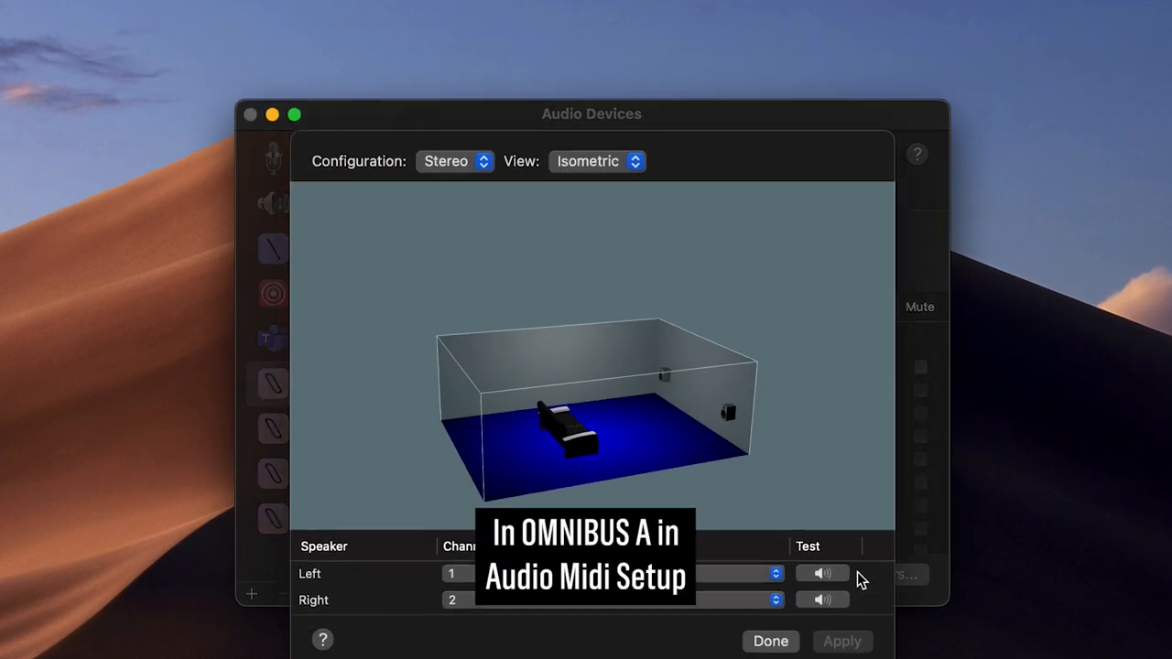
pyautogui.click(454, 162)
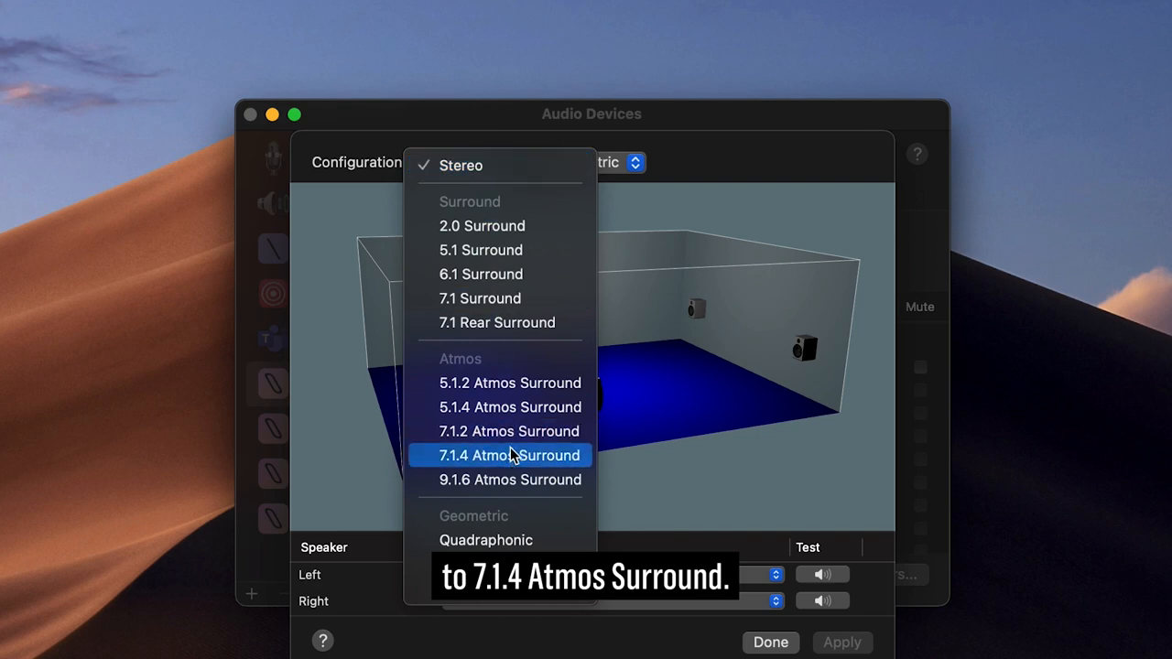
pyautogui.click(509, 454)
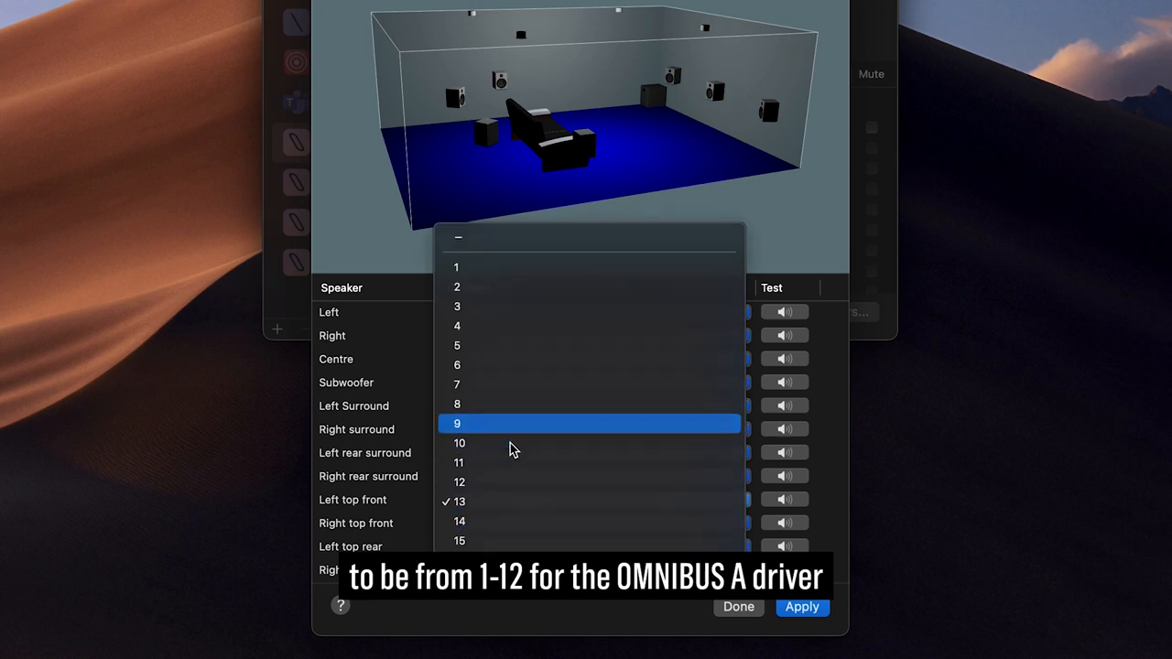
pyautogui.click(458, 423)
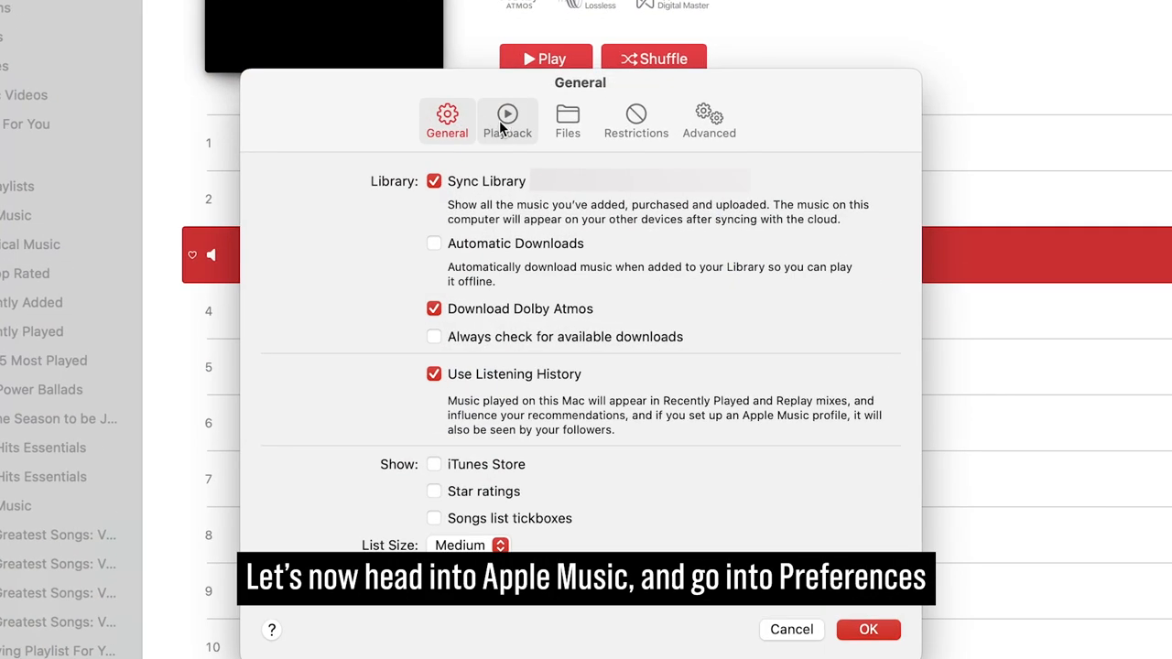
# Step: Show Apple Music's Playback preferences down to the Dolby Atmos setting
pyautogui.click(507, 119)
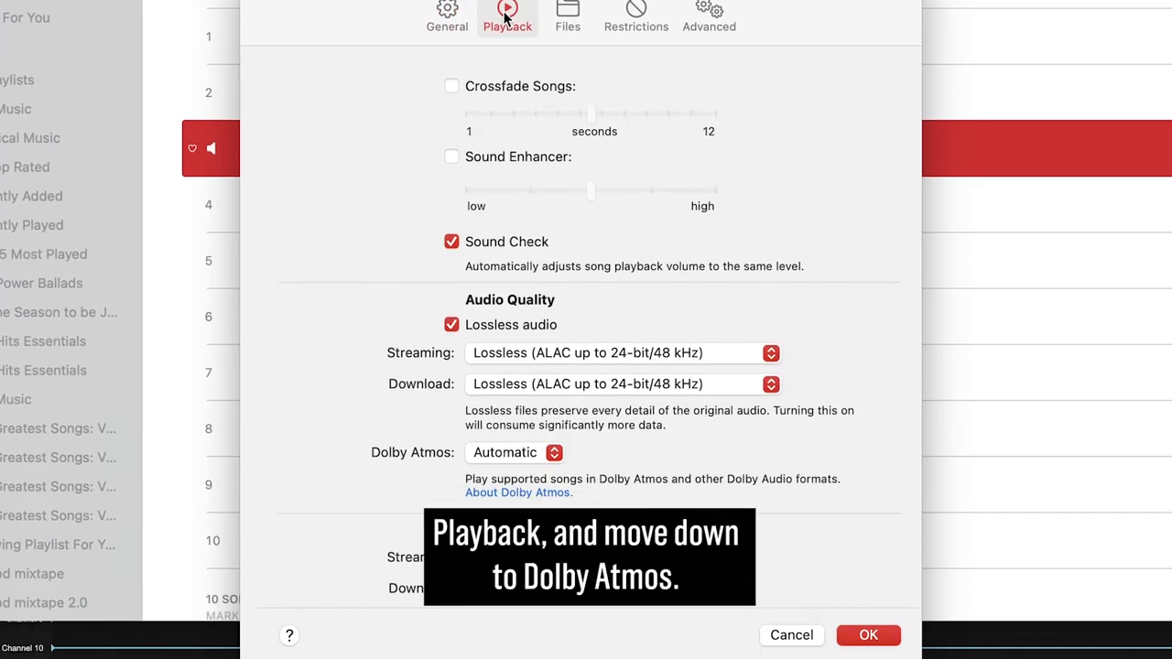
pyautogui.scroll(-3)
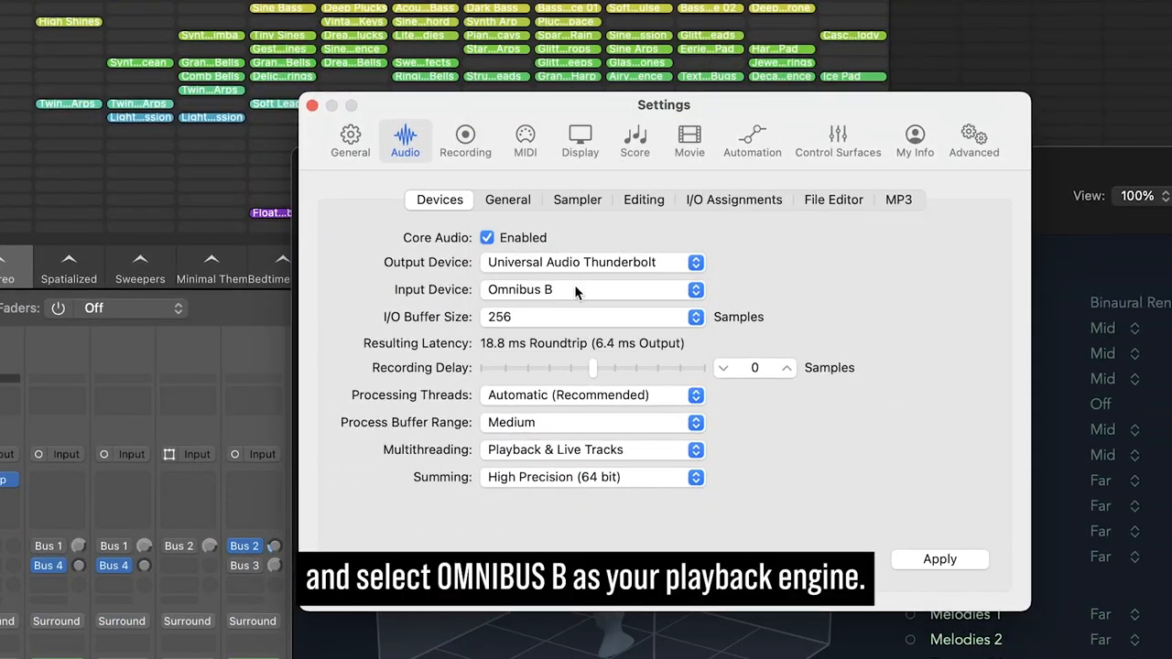
# Step: Set Logic Pro's Output Device to Omnibus B and apply the audio device change
pyautogui.click(593, 262)
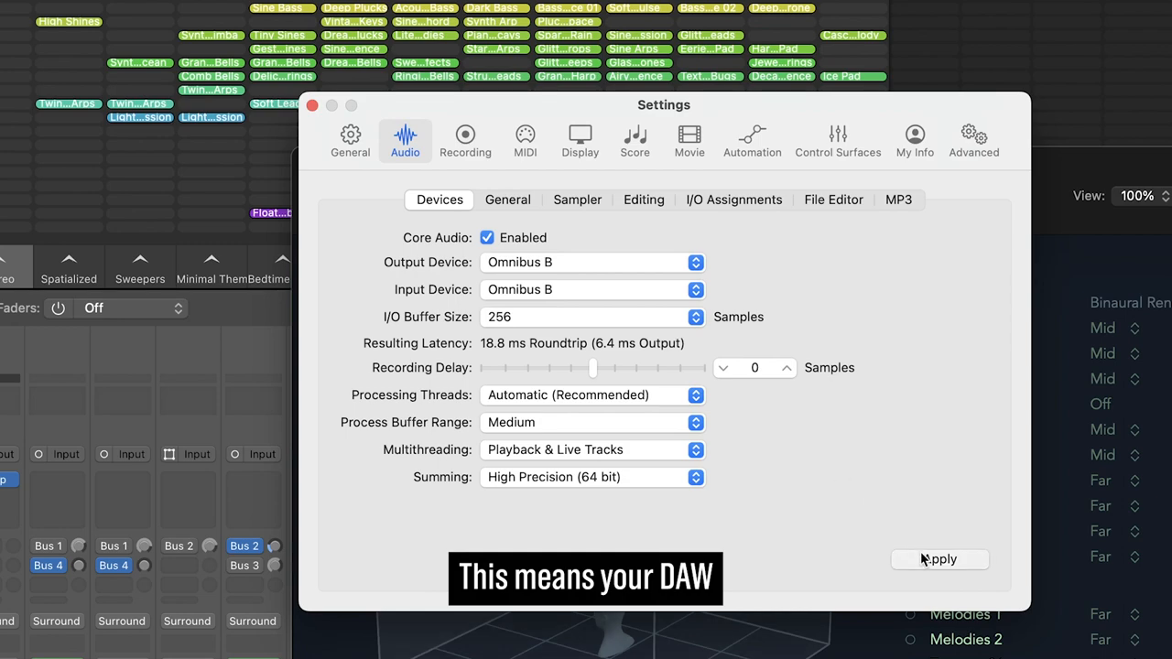
pyautogui.click(940, 560)
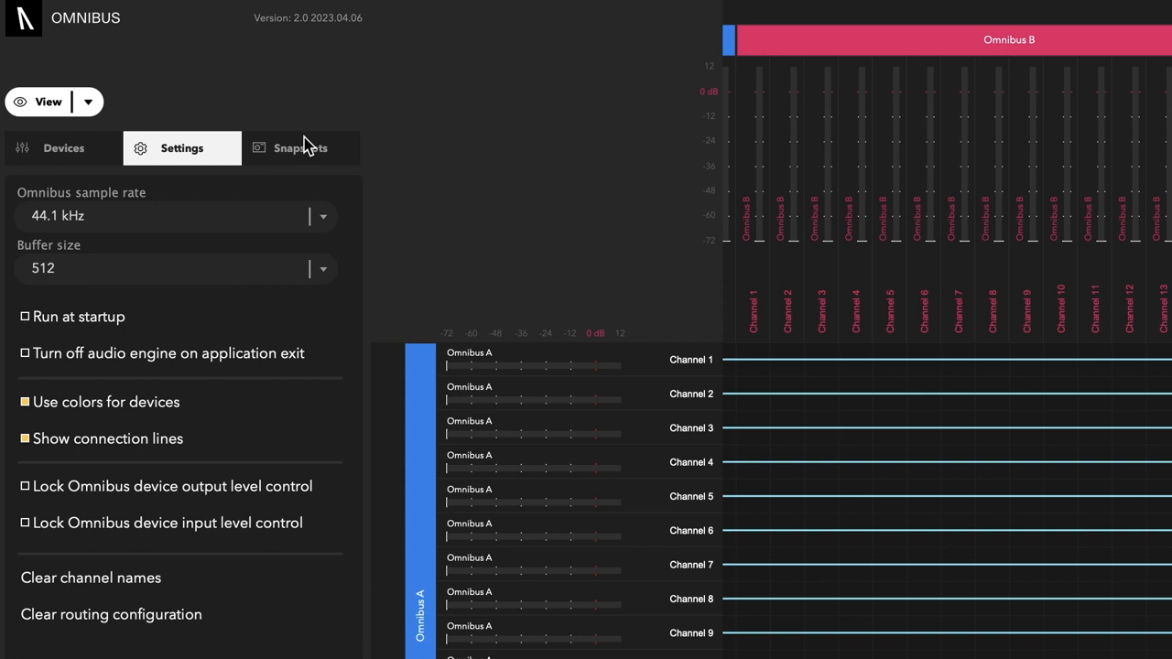
pyautogui.click(300, 146)
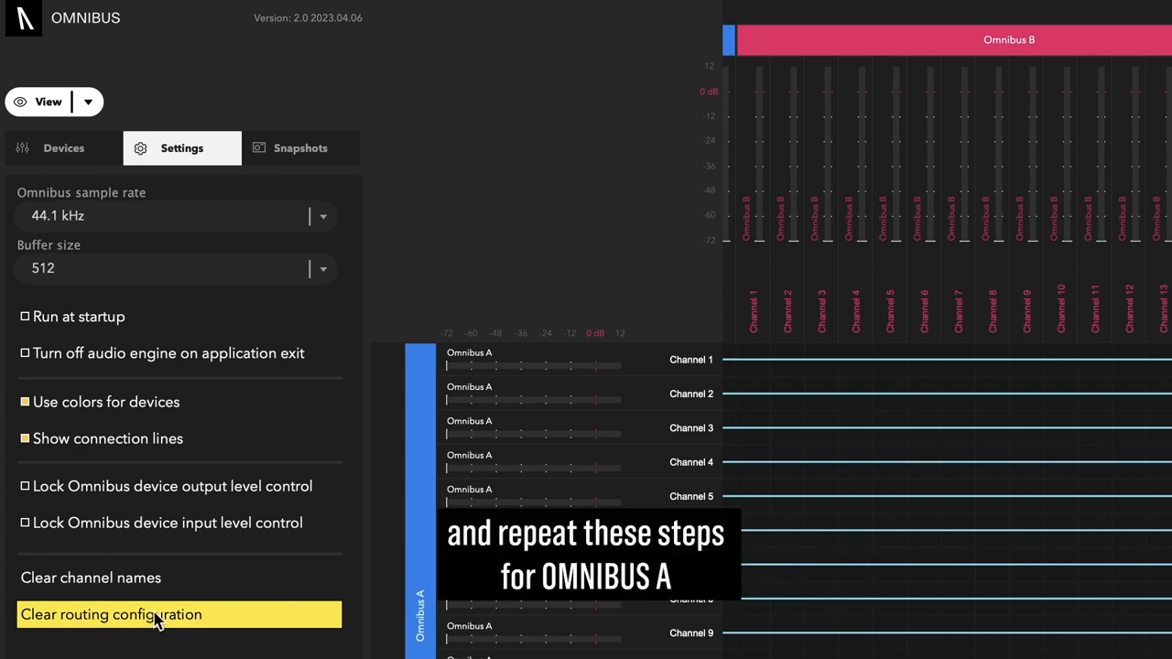
pyautogui.click(300, 146)
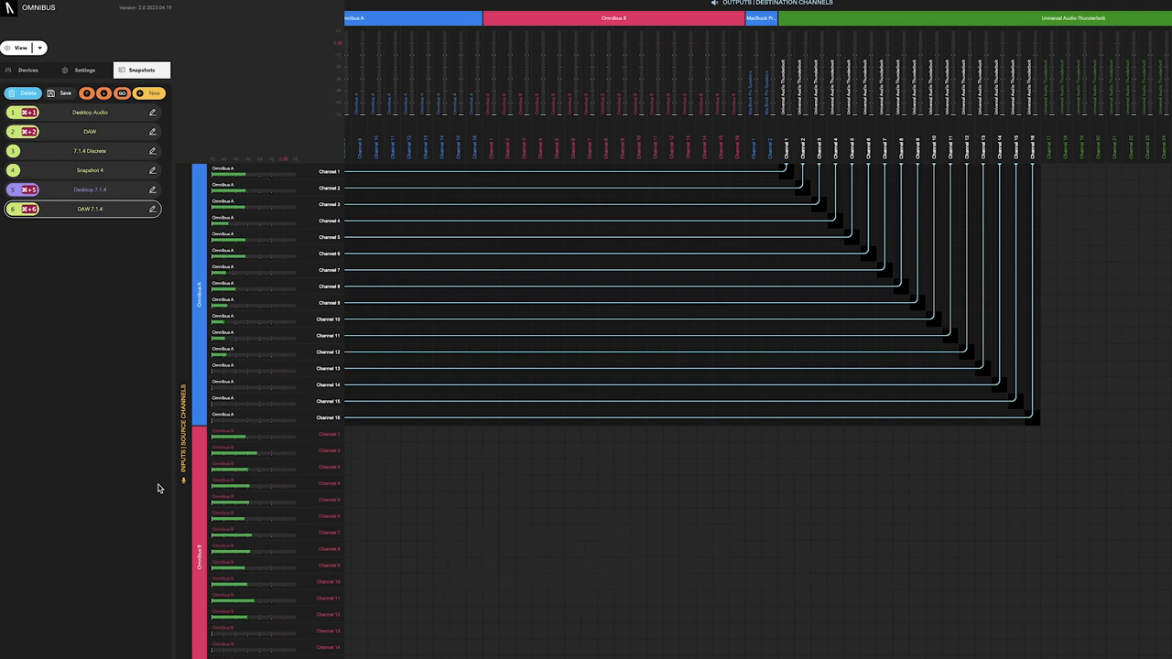
# Step: Recall the saved snapshot that routes Omnibus B to the Universal Audio outputs
pyautogui.click(88, 209)
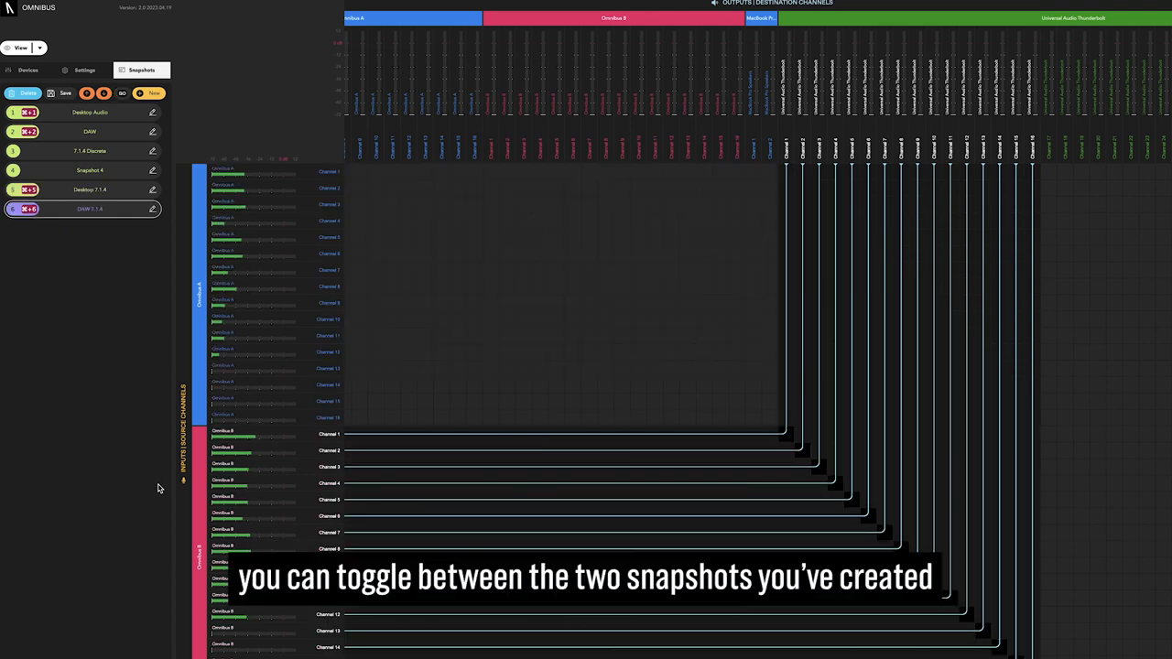